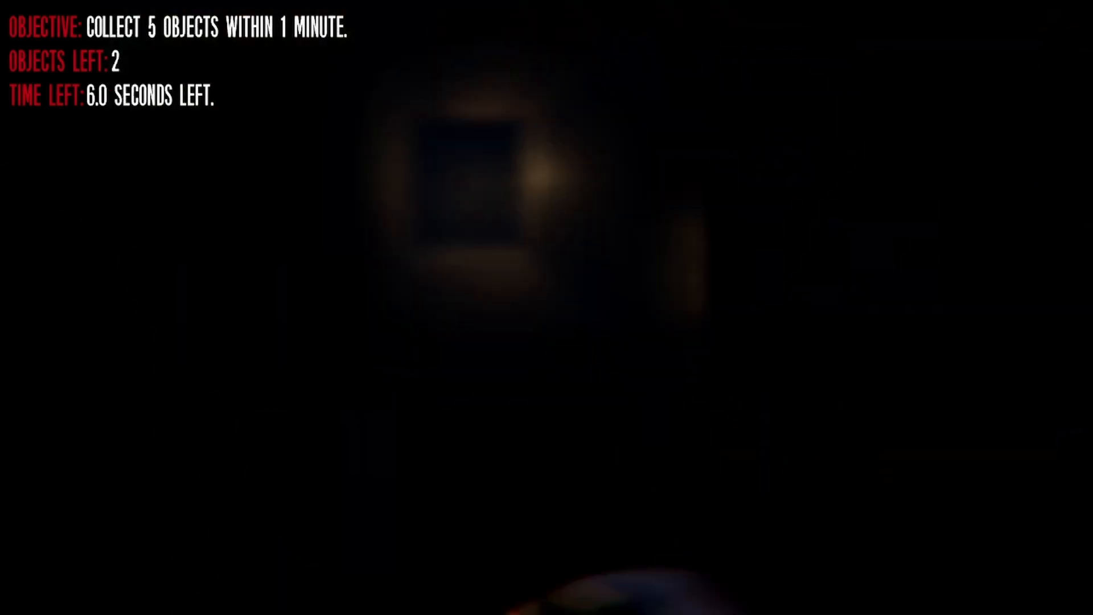
mouse_move(547, 308)
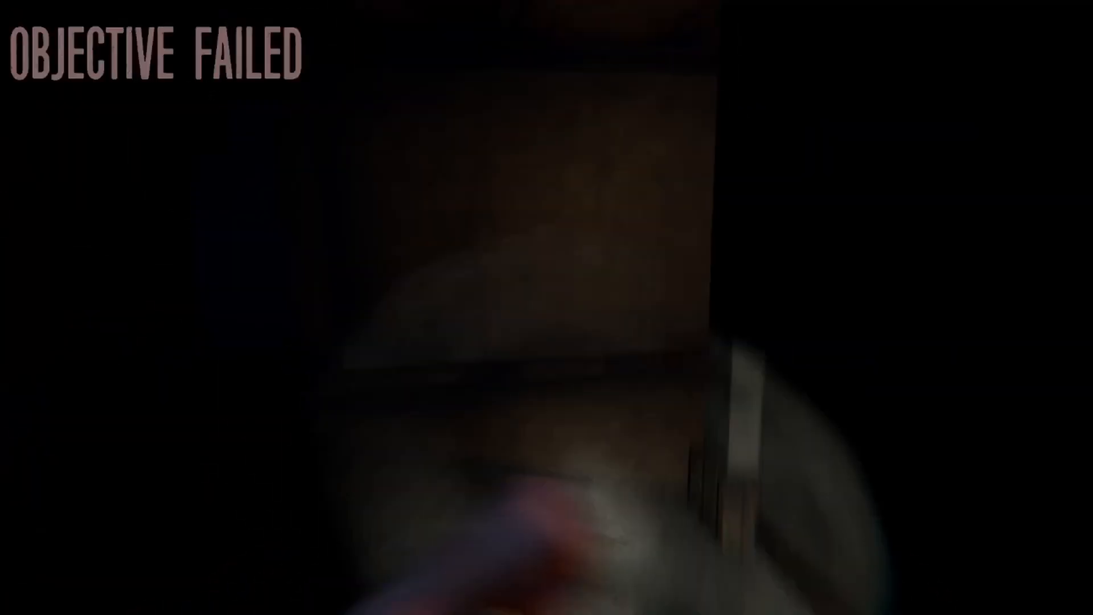
mouse_move(547, 308)
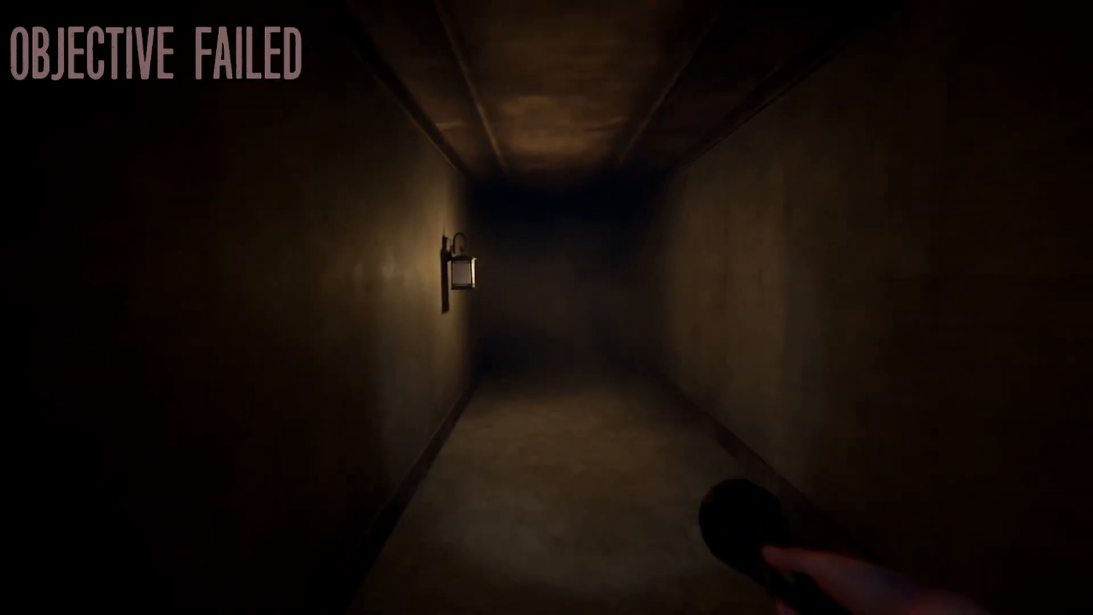
mouse_move(546, 308)
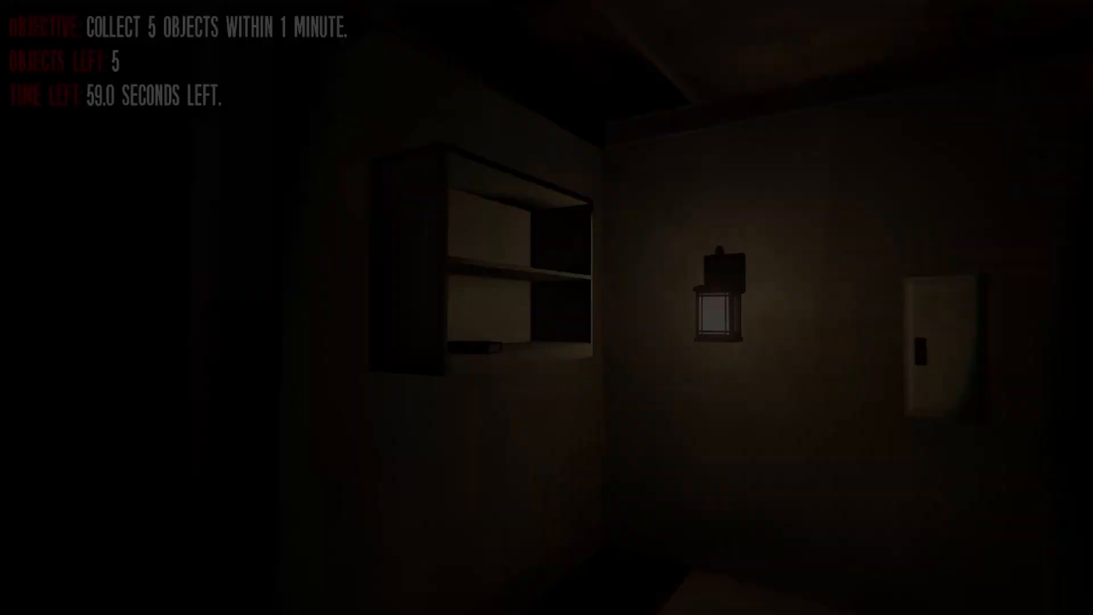
mouse_move(279, 307)
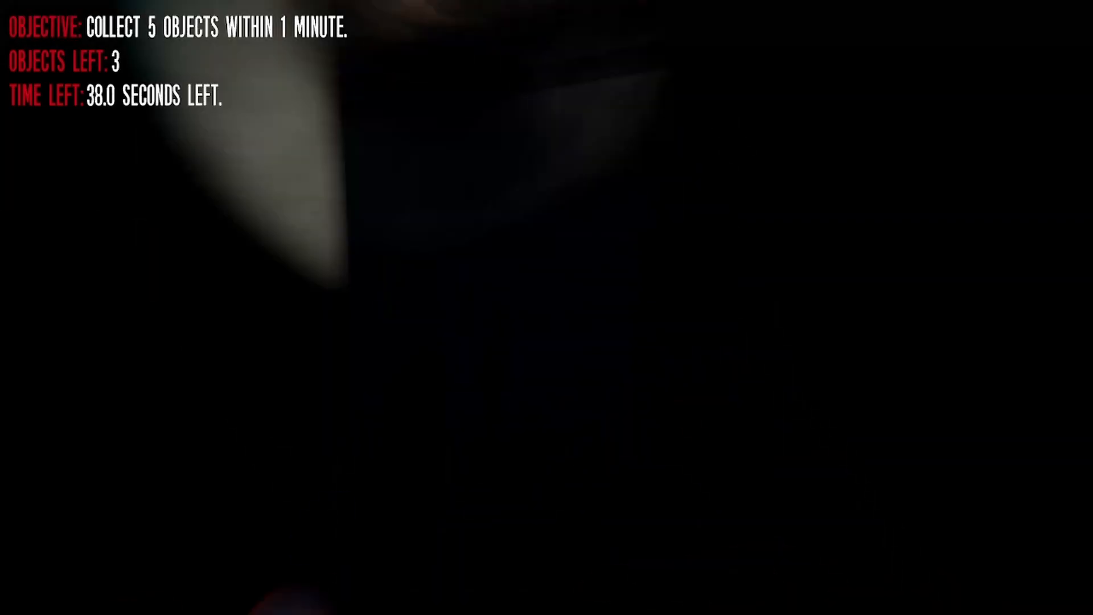
mouse_move(547, 307)
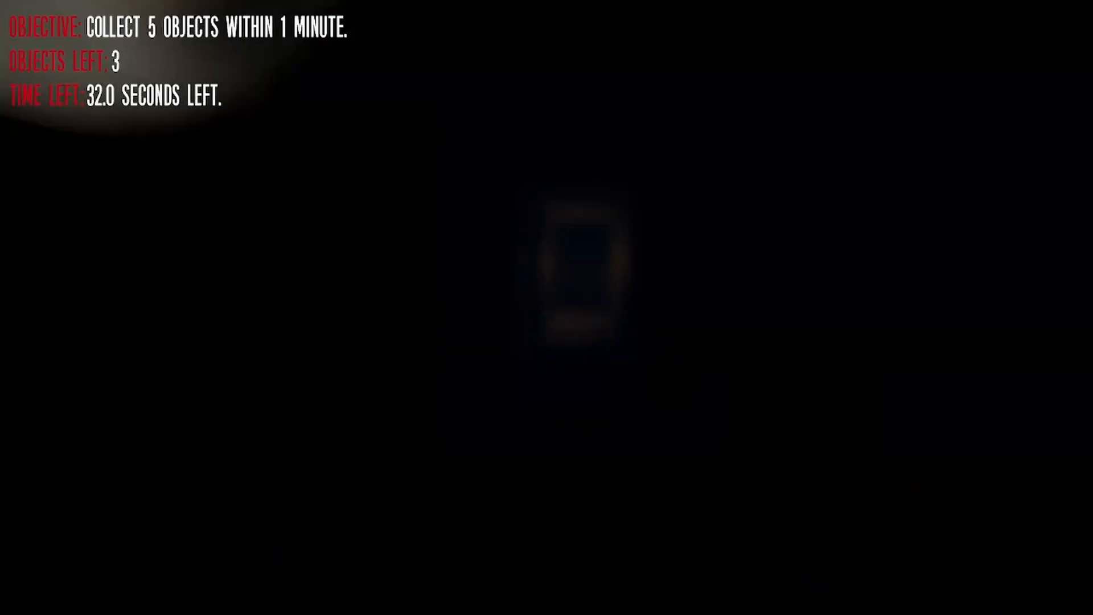
mouse_move(546, 307)
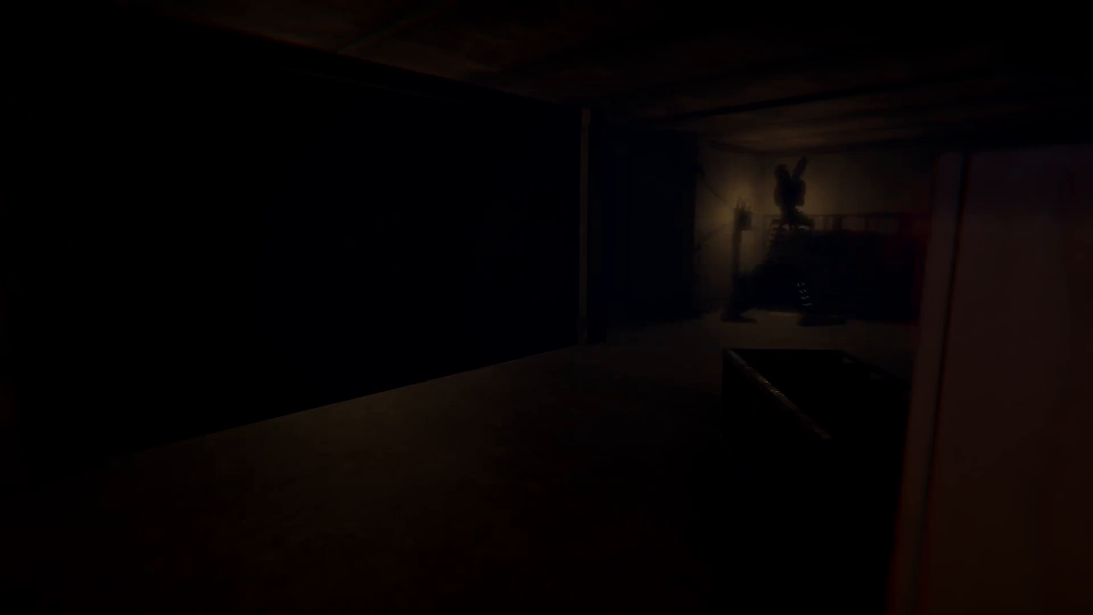
mouse_move(546, 307)
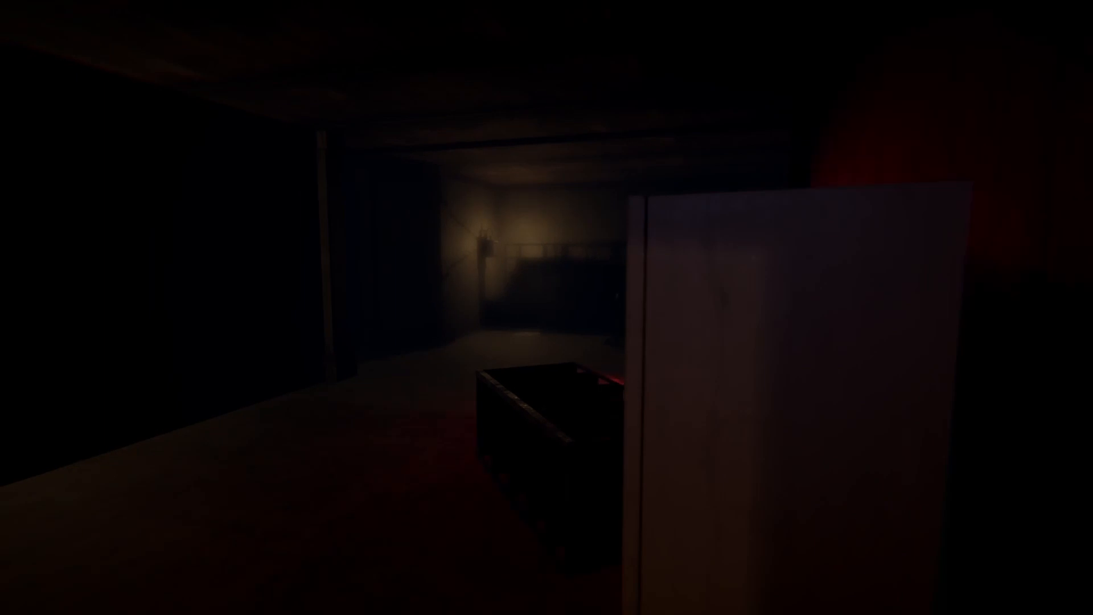
mouse_move(546, 307)
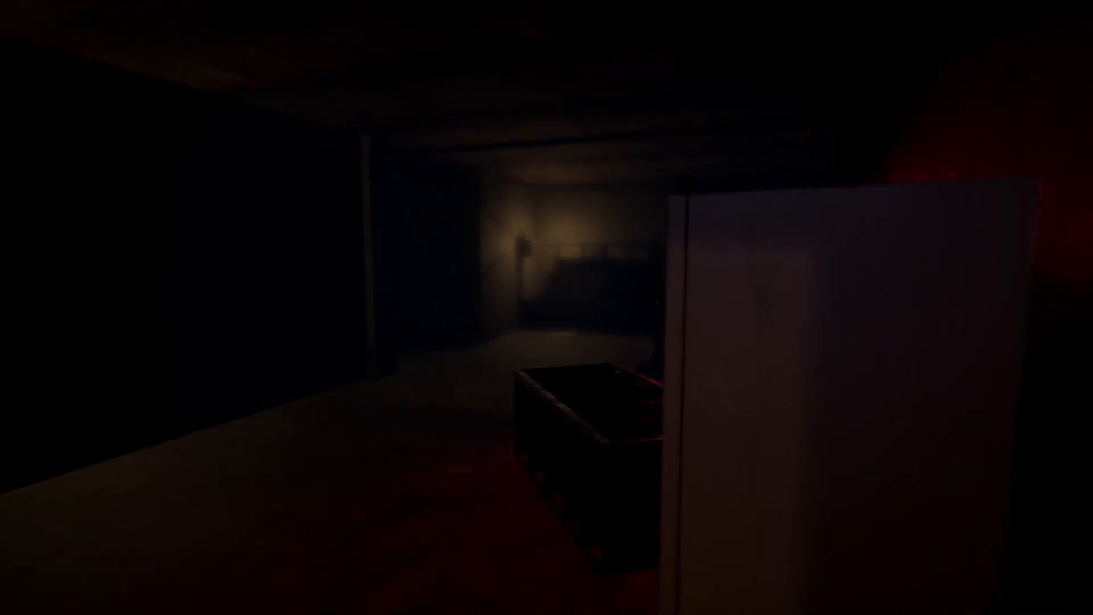
mouse_move(547, 307)
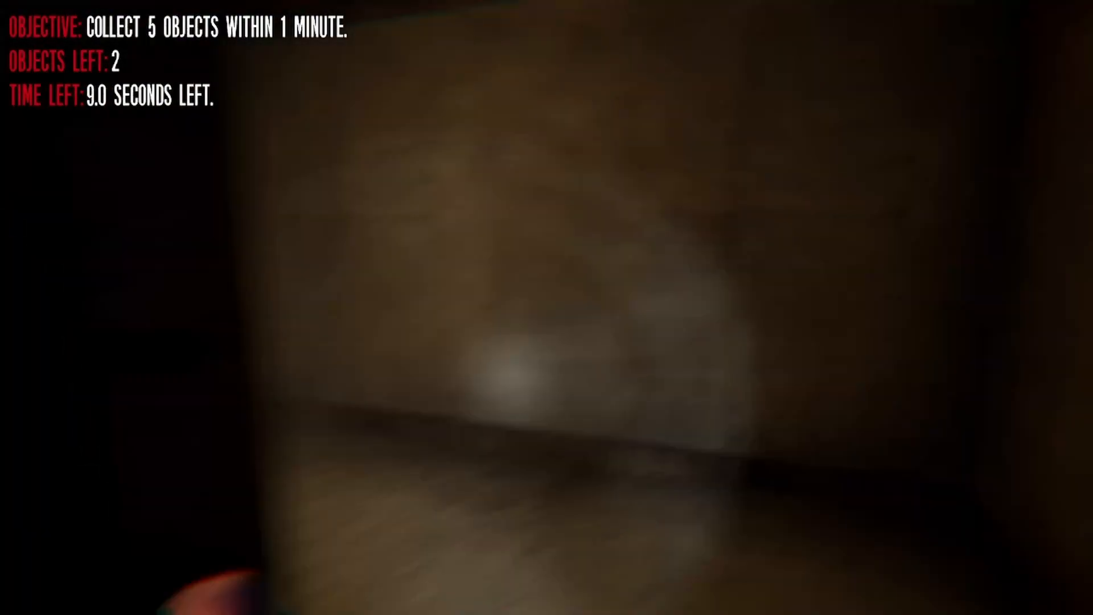
mouse_move(546, 308)
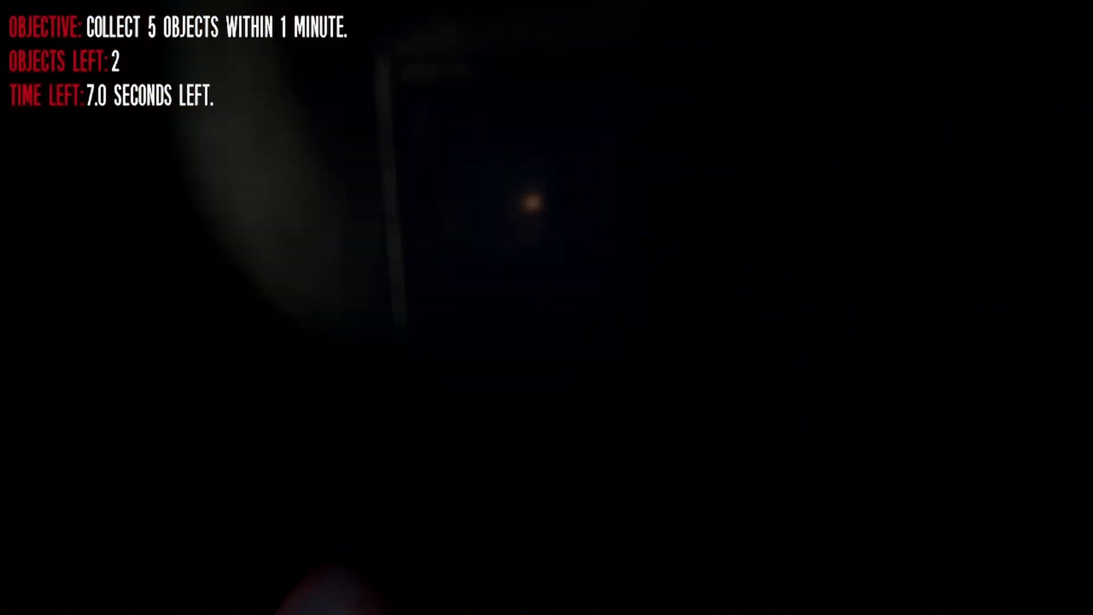